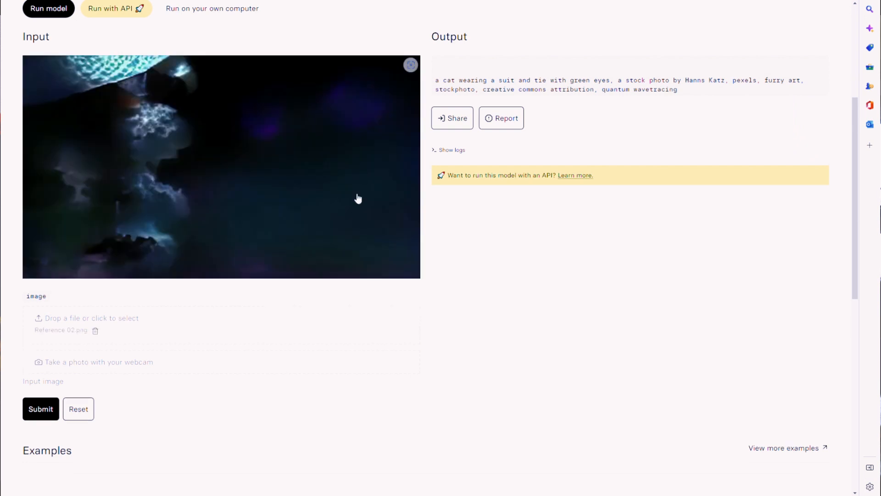
Step: Upload the glowing-figure reference frame to img2prompt and review the generated caption
{"action": "left_click", "coordinate": [39, 408]}
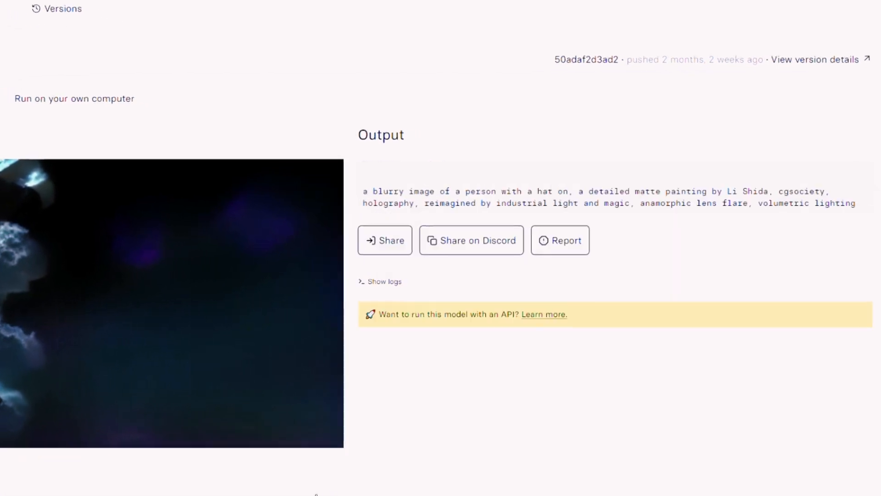
{"action": "scroll", "scroll_direction": "down", "scroll_amount": 3}
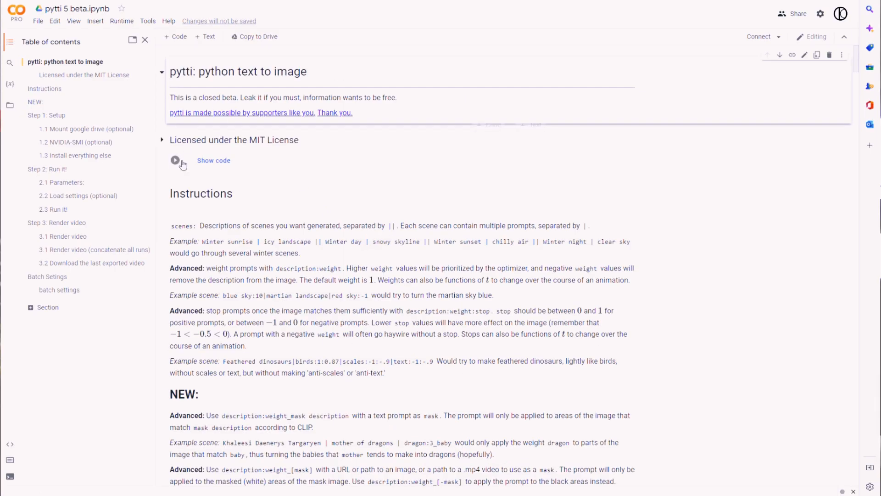
Step: Run the licensing cell, mount Google Drive, and run the GPU check to disable error checking
{"action": "left_click", "coordinate": [175, 160]}
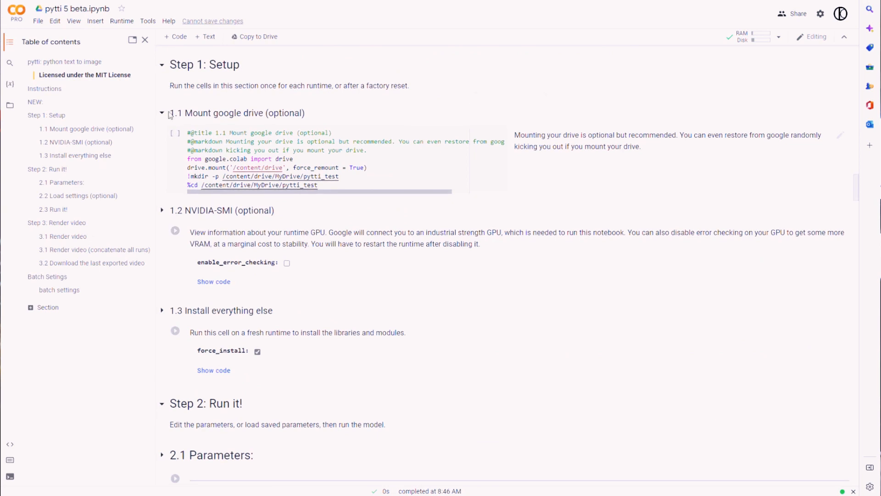
{"action": "left_click", "coordinate": [175, 133]}
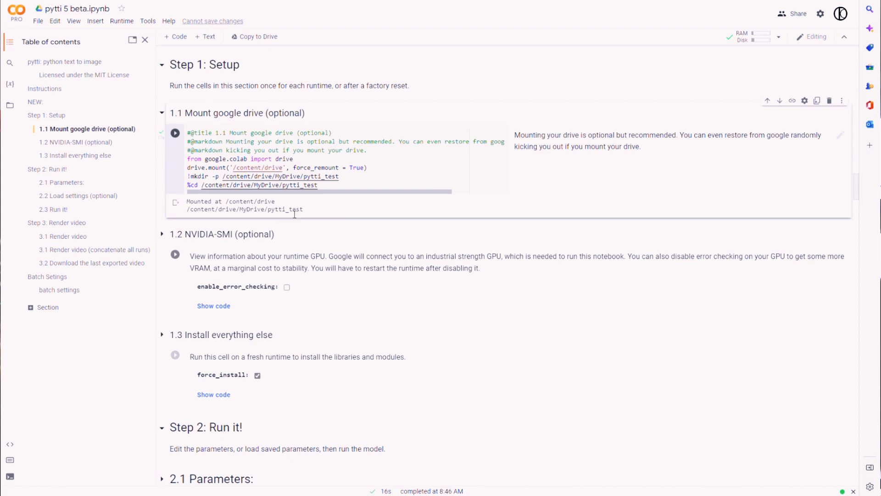
{"action": "left_click", "coordinate": [175, 254]}
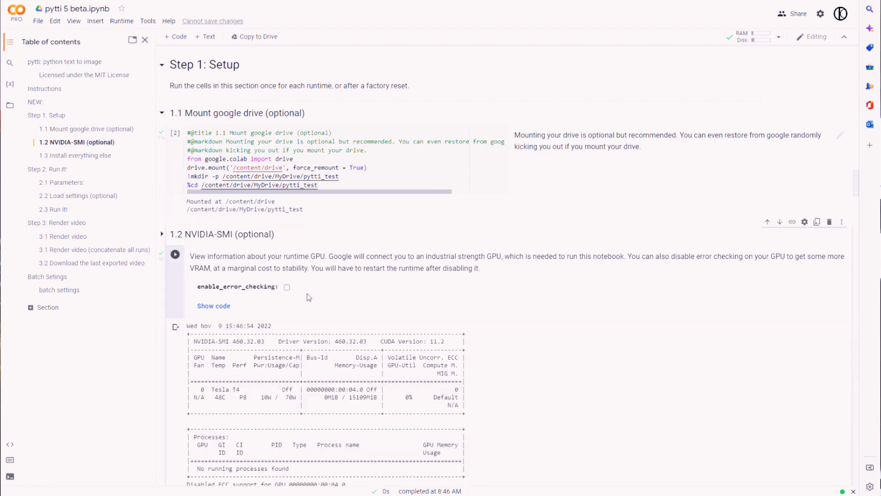
{"action": "scroll", "scroll_direction": "down", "scroll_amount": 3}
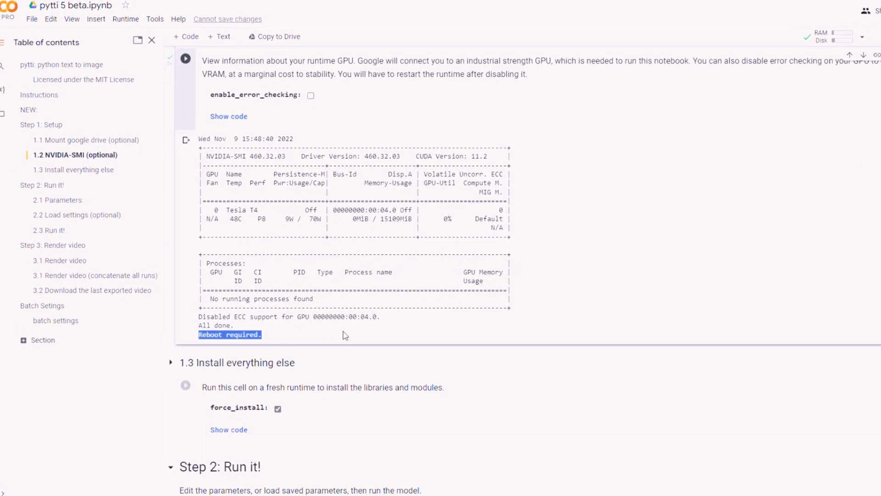
Step: Restart the Colab runtime and confirm the restart
{"action": "left_click", "coordinate": [125, 18]}
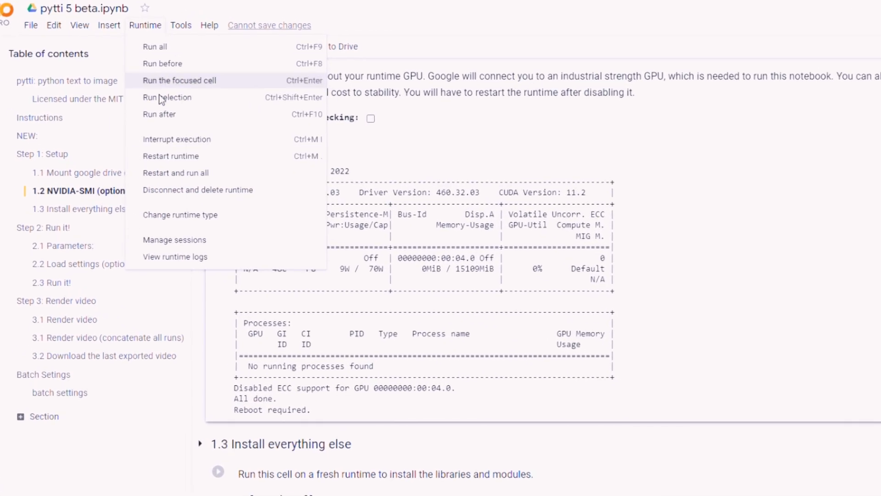
{"action": "left_click", "coordinate": [170, 155]}
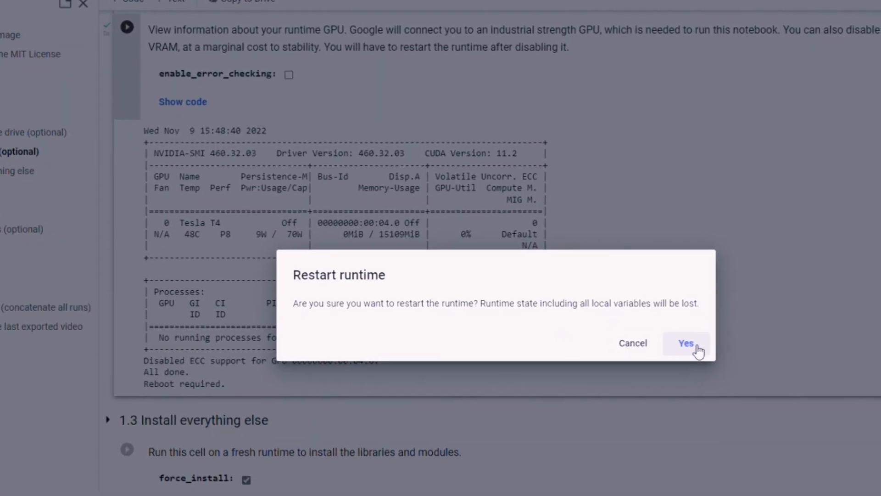
{"action": "left_click", "coordinate": [684, 343]}
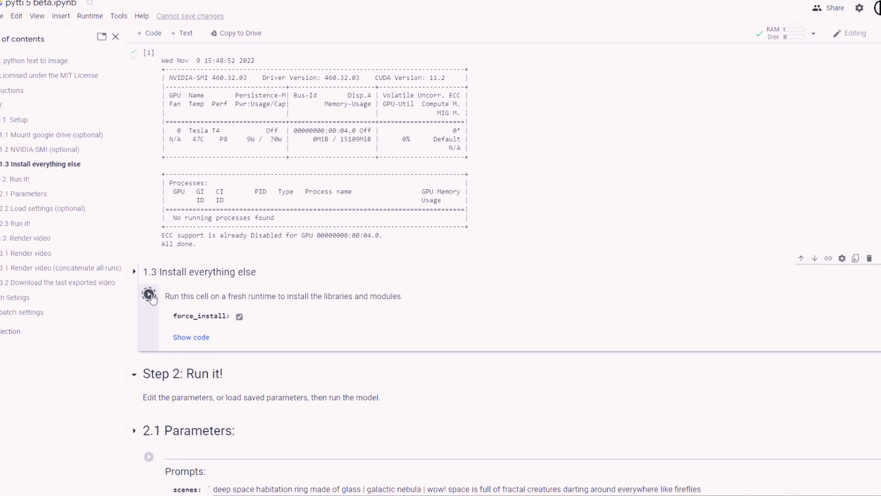
Step: Install the libraries and add emissive electricity, Li Shida matte painting and lace to the scene prompts
{"action": "left_click", "coordinate": [149, 294]}
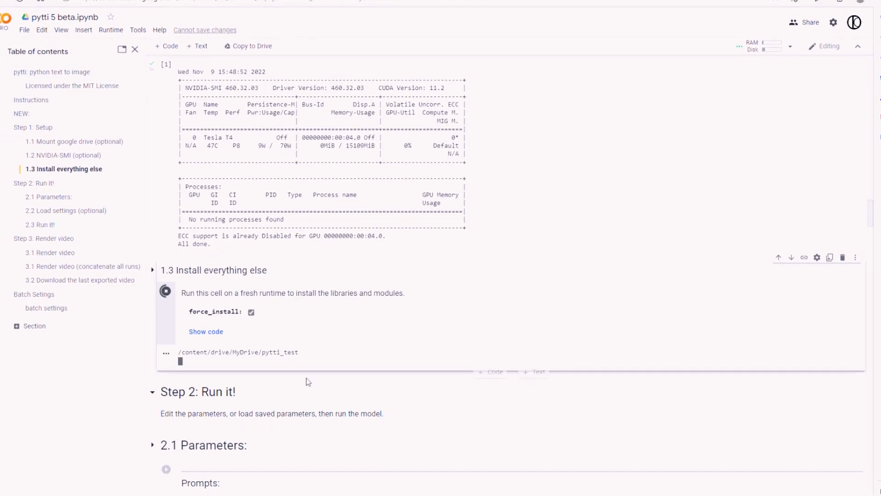
{"action": "scroll", "scroll_direction": "down", "scroll_amount": 3}
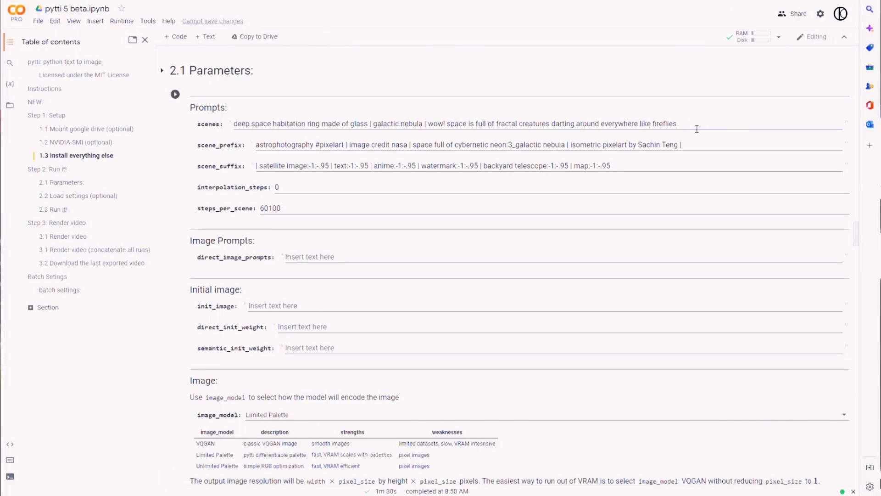
{"action": "type", "text": "full of emissive electricity | a detailed matte painting by Li Shida"}
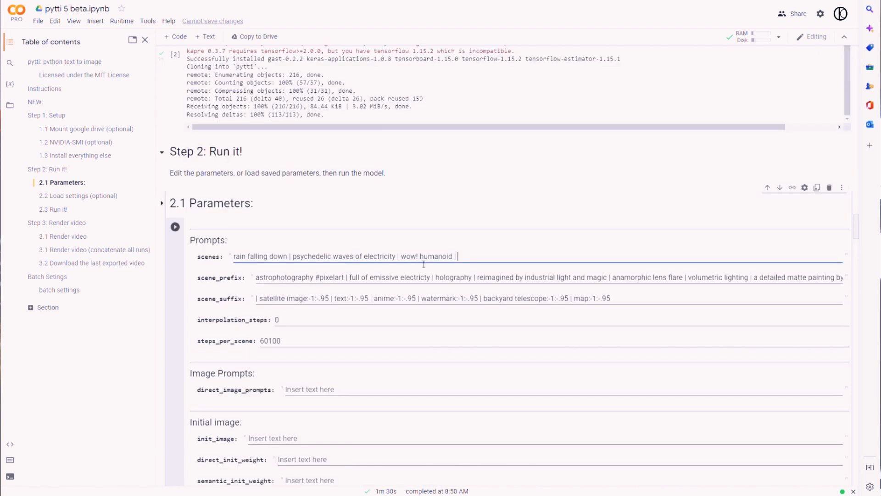
{"action": "type", "text": "lace"}
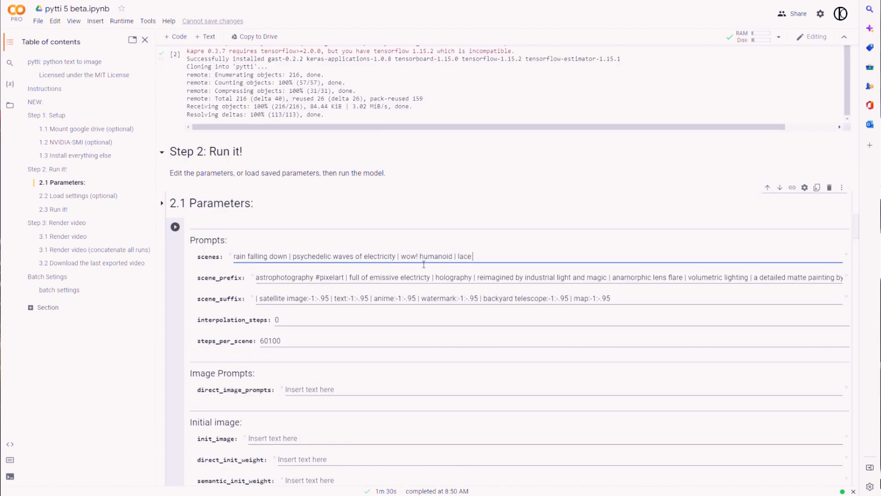
Step: Set frames_per_second to 23.976
{"action": "scroll", "scroll_direction": "down", "scroll_amount": 3}
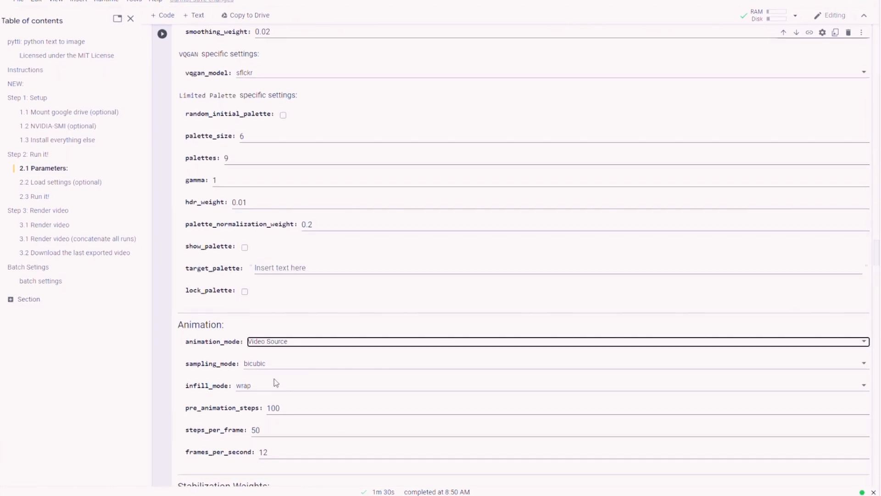
{"action": "scroll", "scroll_direction": "down", "scroll_amount": 3}
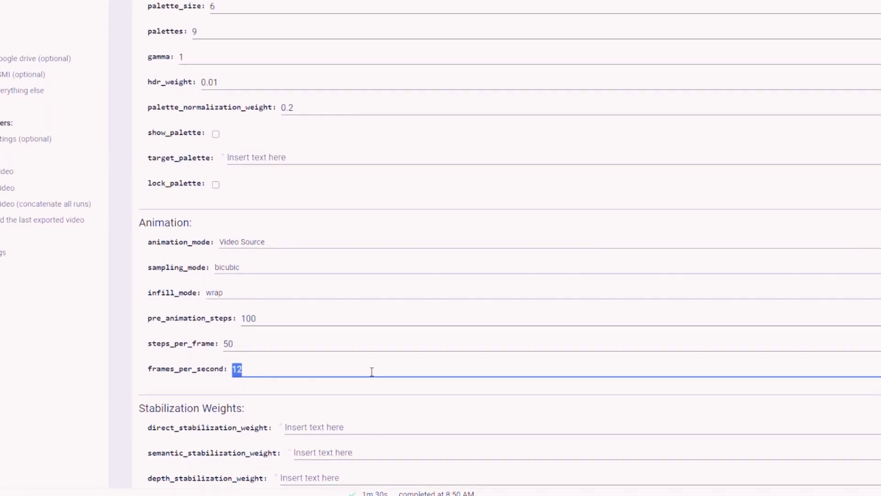
{"action": "type", "text": "23.976"}
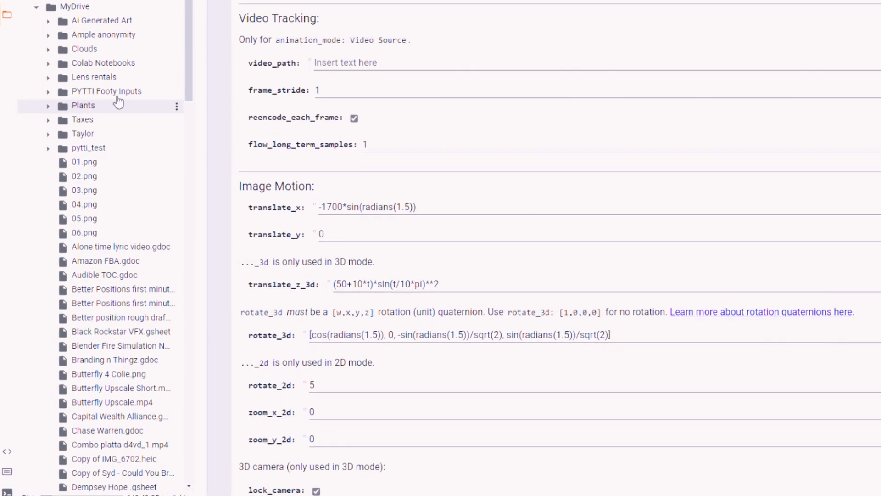
Step: Set video_path to /content/drive/MyDrive/PYTTI Footy Inputs/d4vd 9 seconds.mp4
{"action": "right_click", "coordinate": [114, 390]}
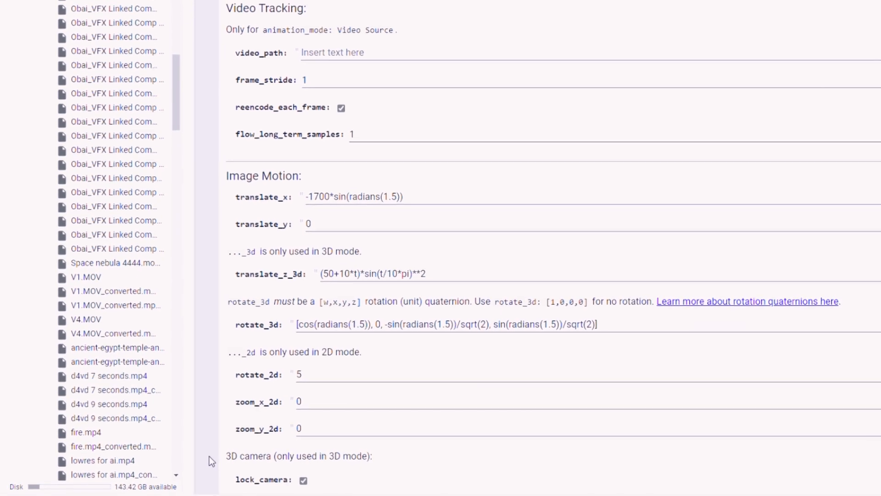
{"action": "scroll", "scroll_direction": "down", "scroll_amount": 3}
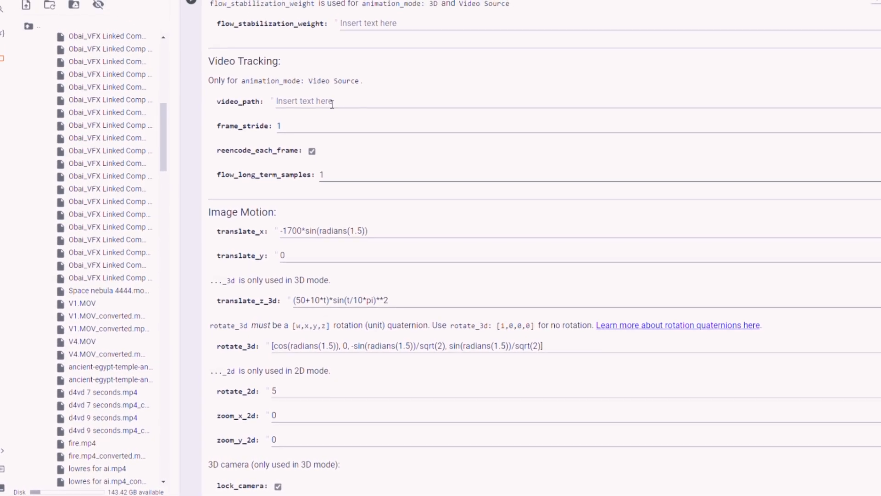
{"action": "type", "text": "/content/drive/MyDrive/PYTTI Footy Inputs/d4vd 9 seconds.mp4"}
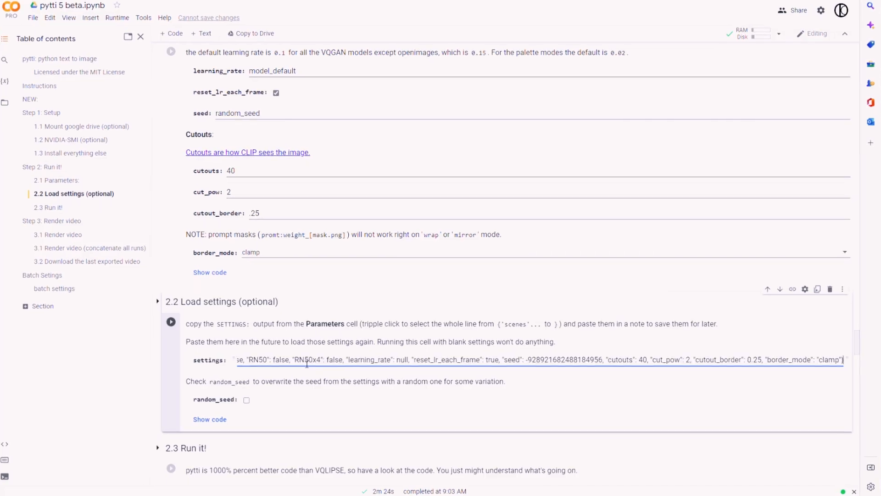
Step: Run the settings-loading cell 2.2 and scroll down to the Run it! cell
{"action": "left_click", "coordinate": [171, 321]}
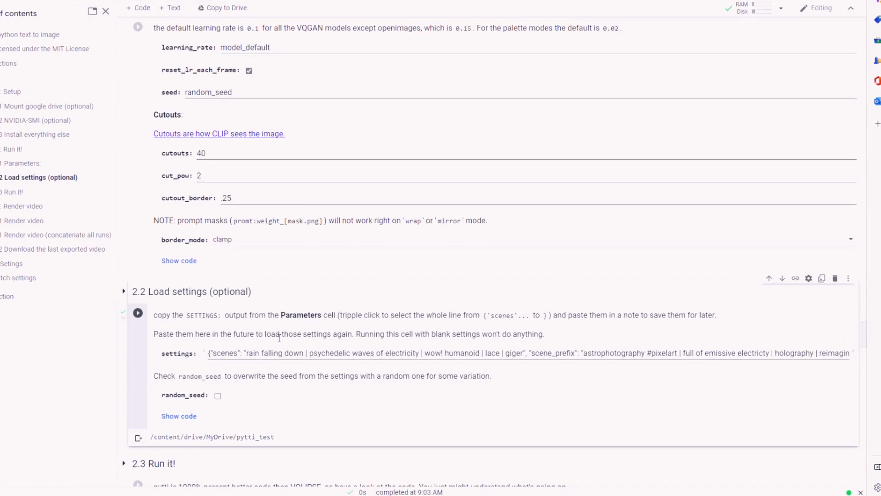
{"action": "scroll", "scroll_direction": "down", "scroll_amount": 3}
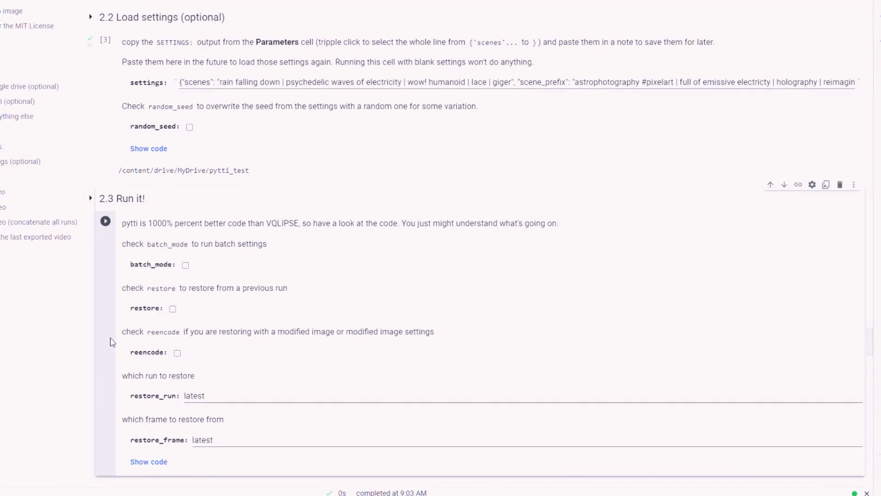
{"action": "scroll", "scroll_direction": "down", "scroll_amount": 3}
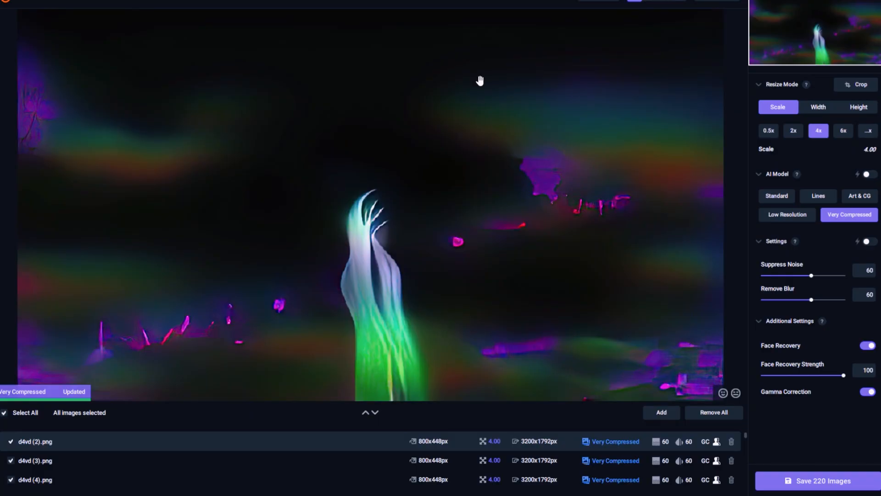
Step: Switch Gigapixel to the Art & CG model and pick the save folder for the 220 images
{"action": "left_click", "coordinate": [858, 195]}
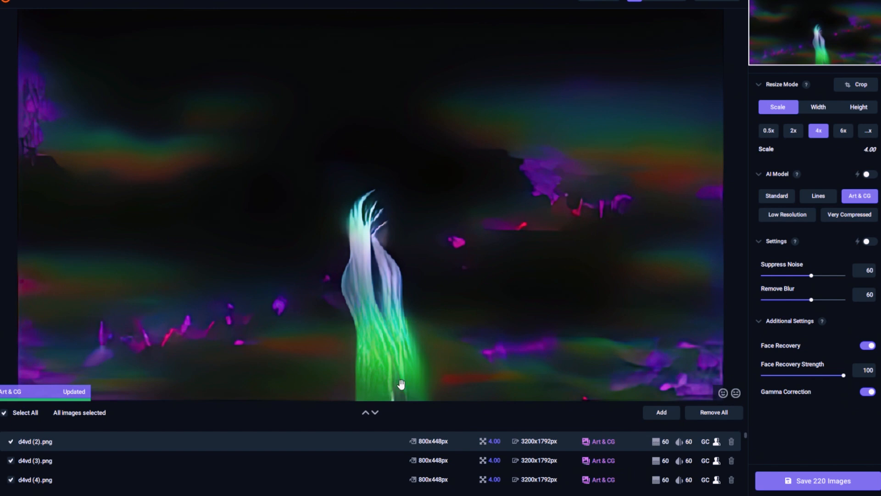
{"action": "left_click", "coordinate": [822, 481]}
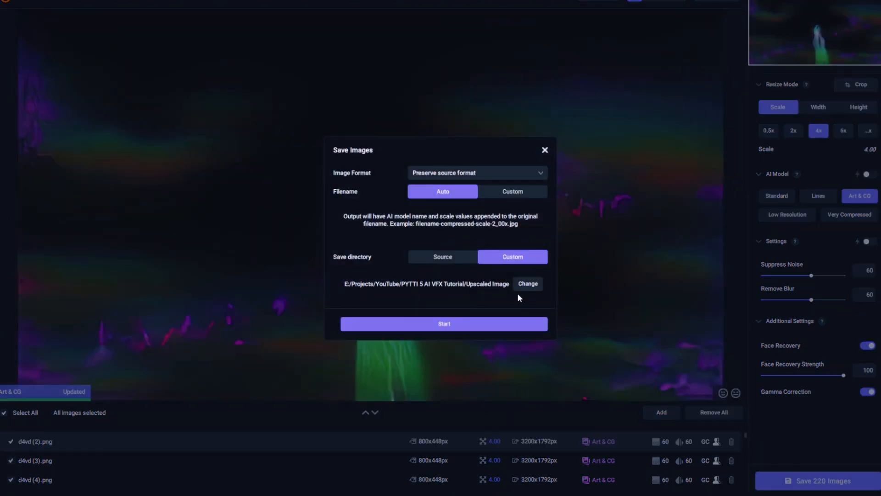
{"action": "left_click", "coordinate": [543, 149]}
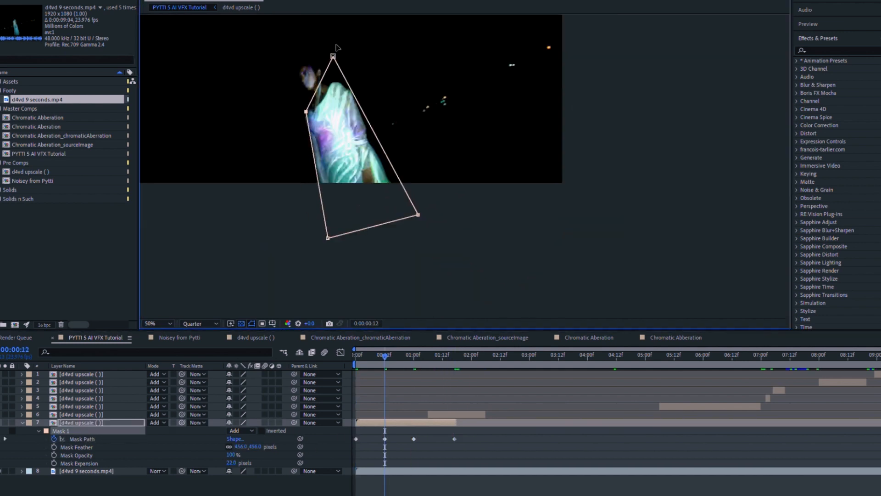
Step: Move the playhead to an earlier frame to adjust the dancer's mask
{"action": "left_click", "coordinate": [373, 354]}
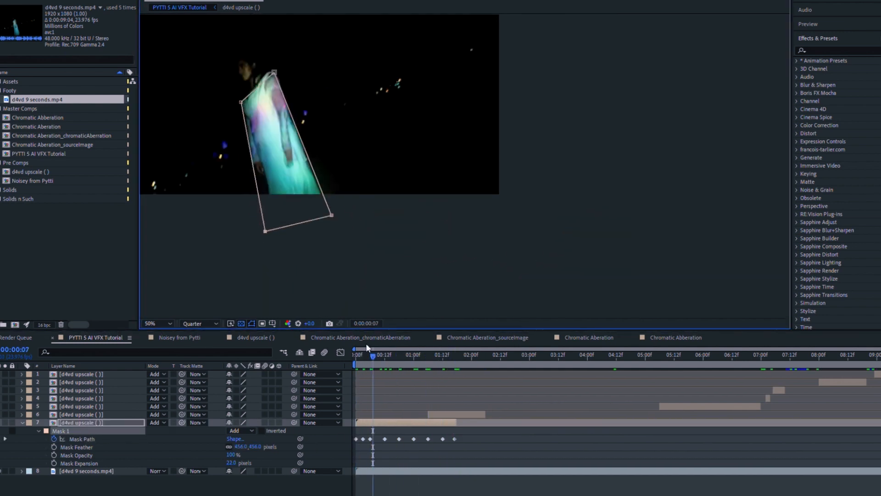